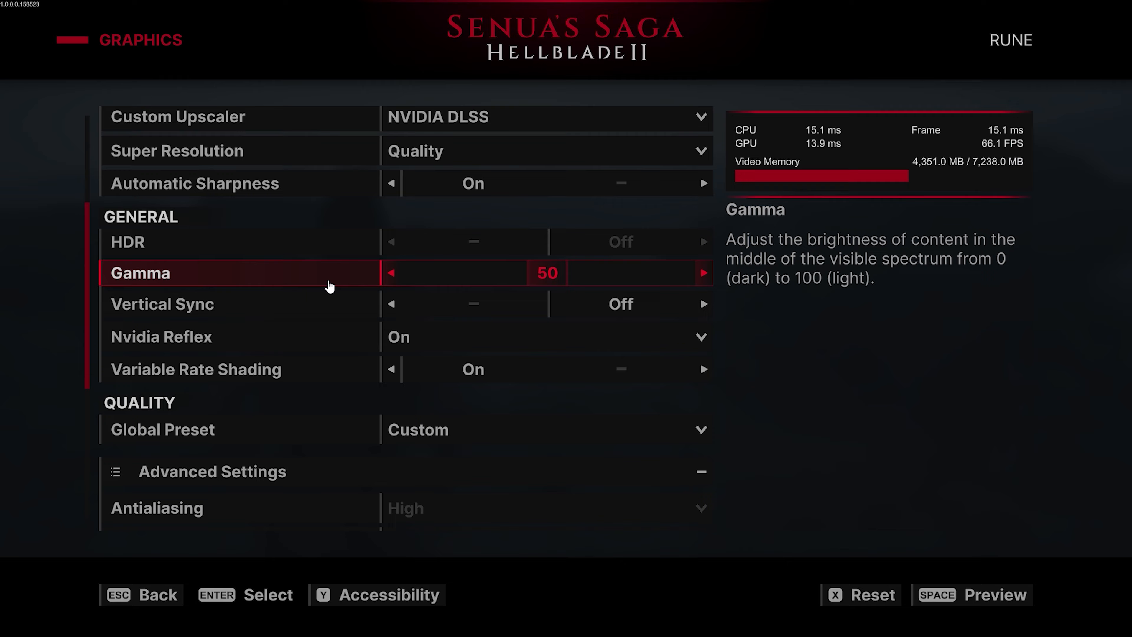
scroll(down, 3)
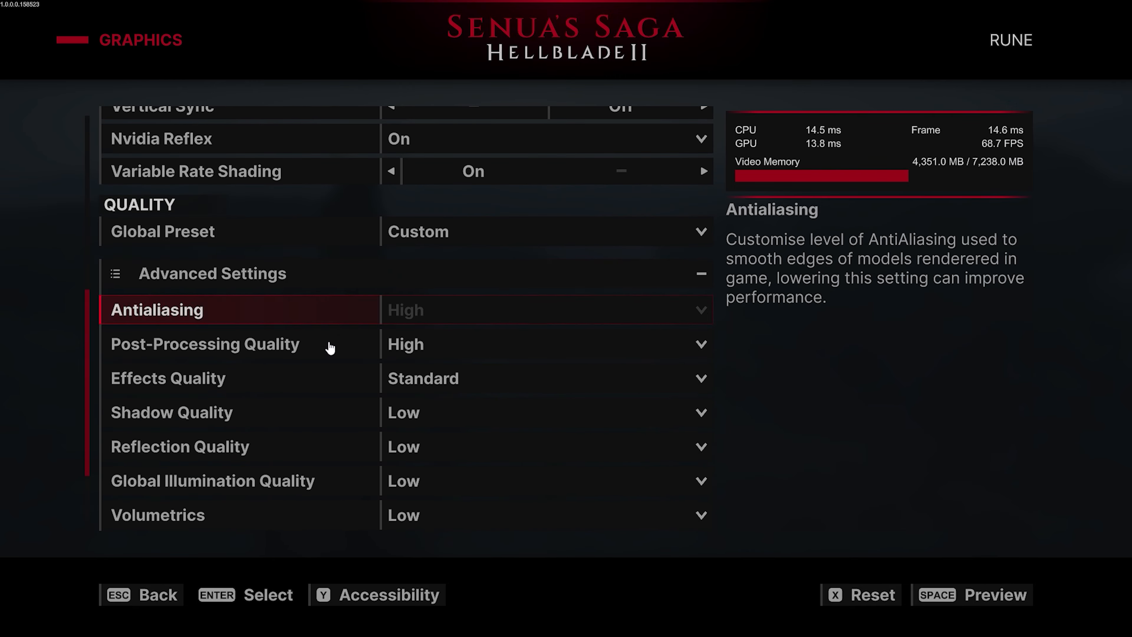